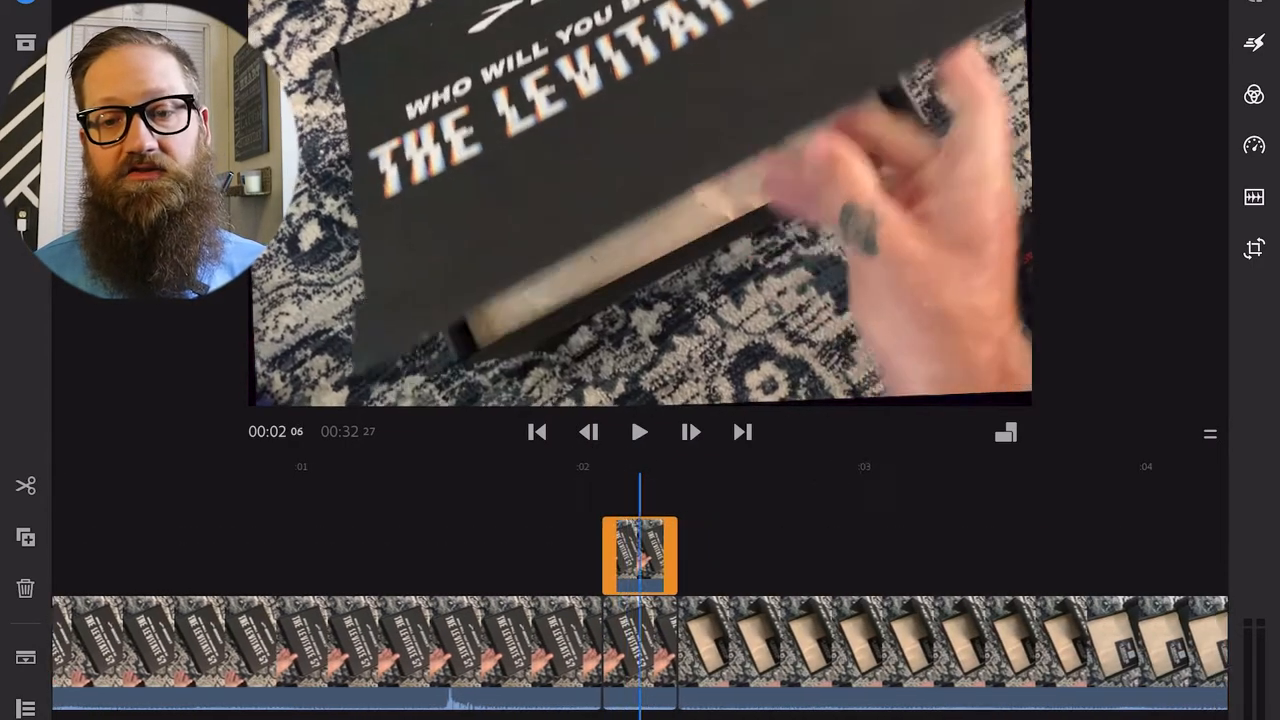
Cut a short section from the main unboxing clip near the two-second mark
left_click(1253, 248)
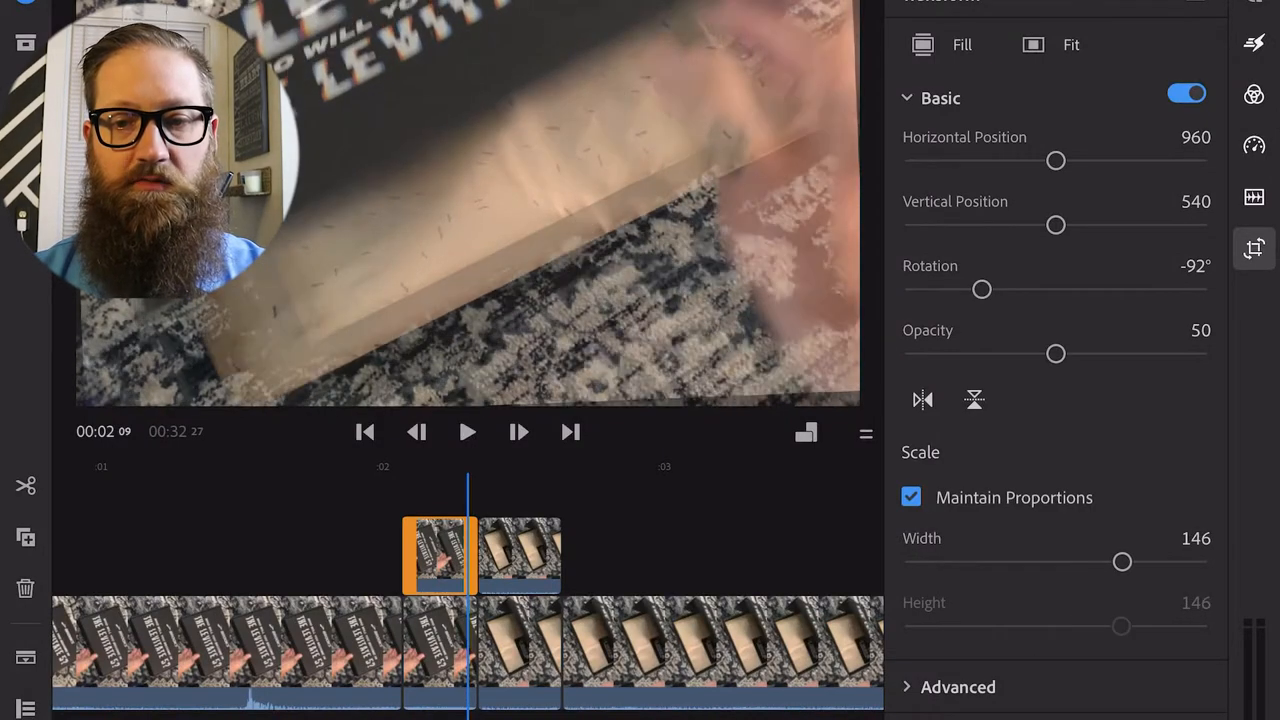
Give the overlay sliver 50% opacity and 146% scale in the Transform panel
left_click(1253, 94)
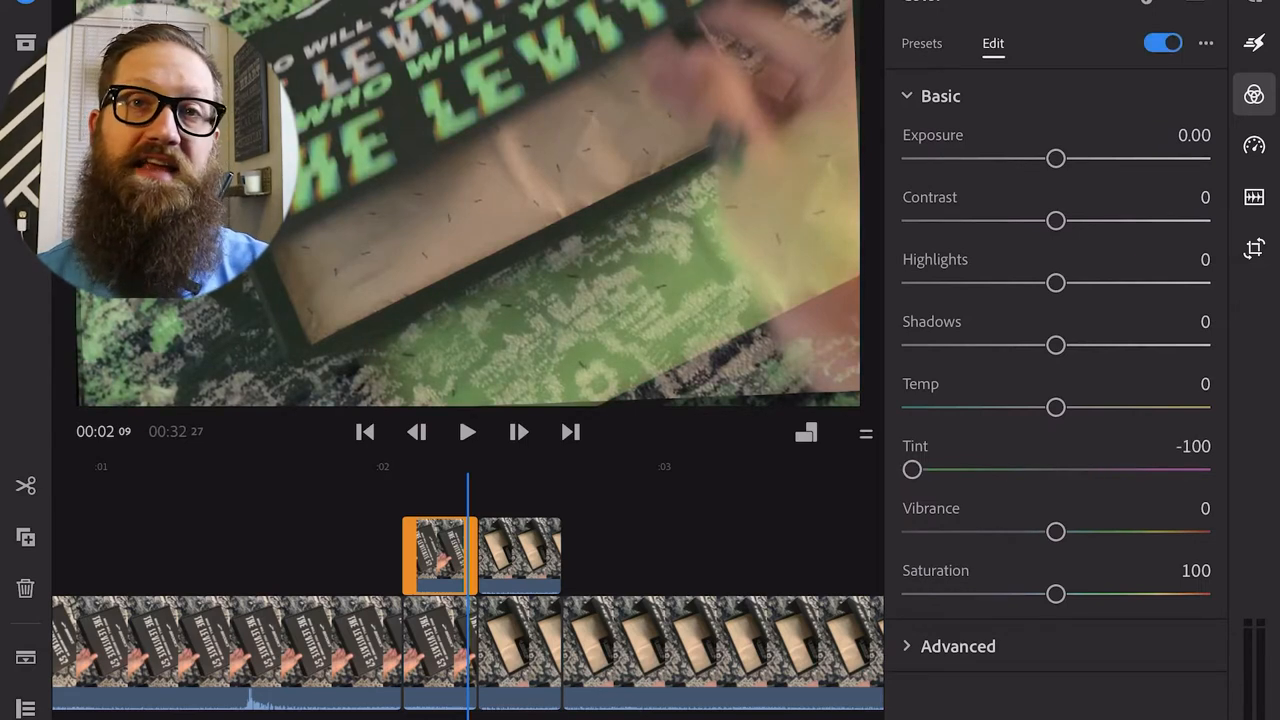
Raise the overlay sliver's vibrance slightly in the Color panel's Edit tab
left_click_drag(1055, 531, 1069, 531)
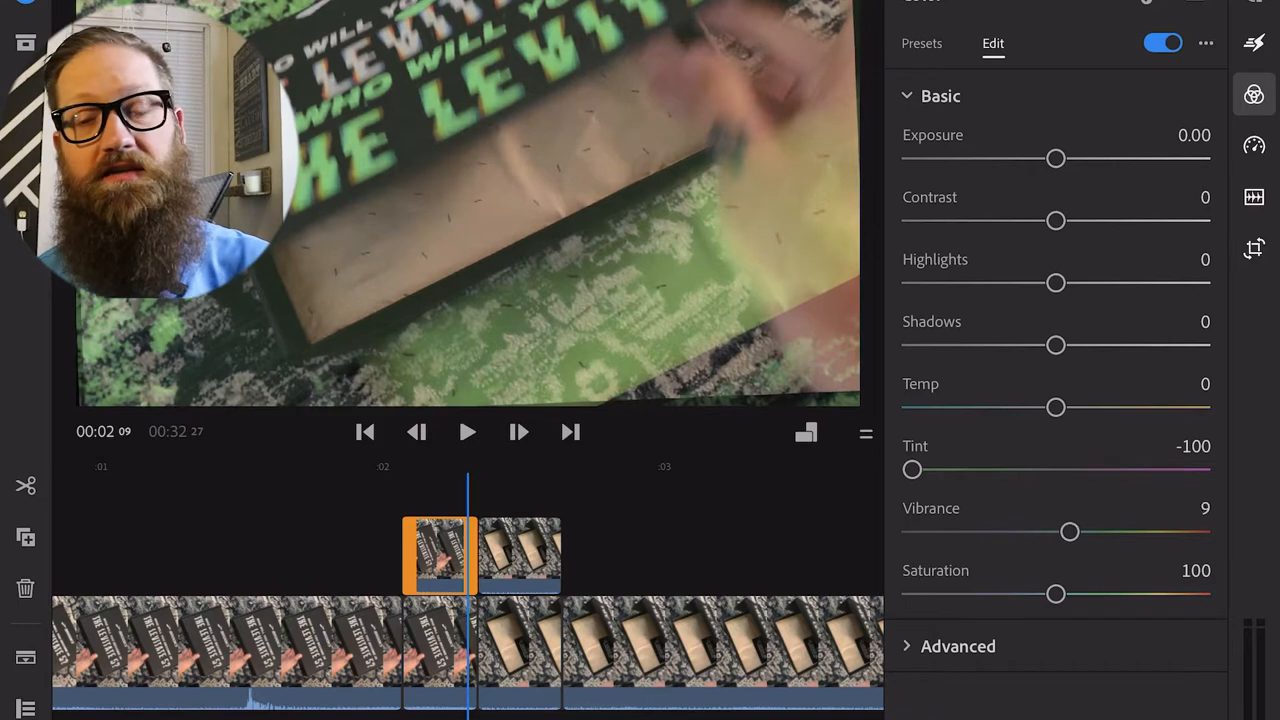
left_click(1163, 42)
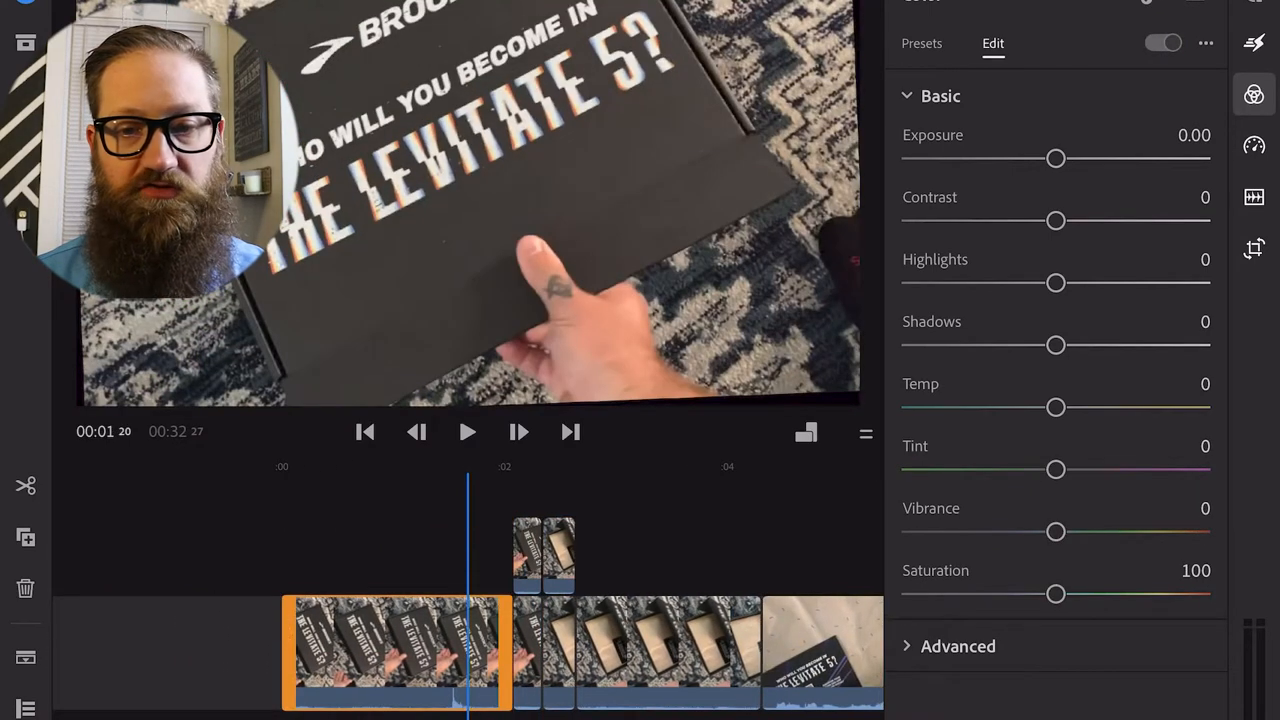
left_click(1253, 249)
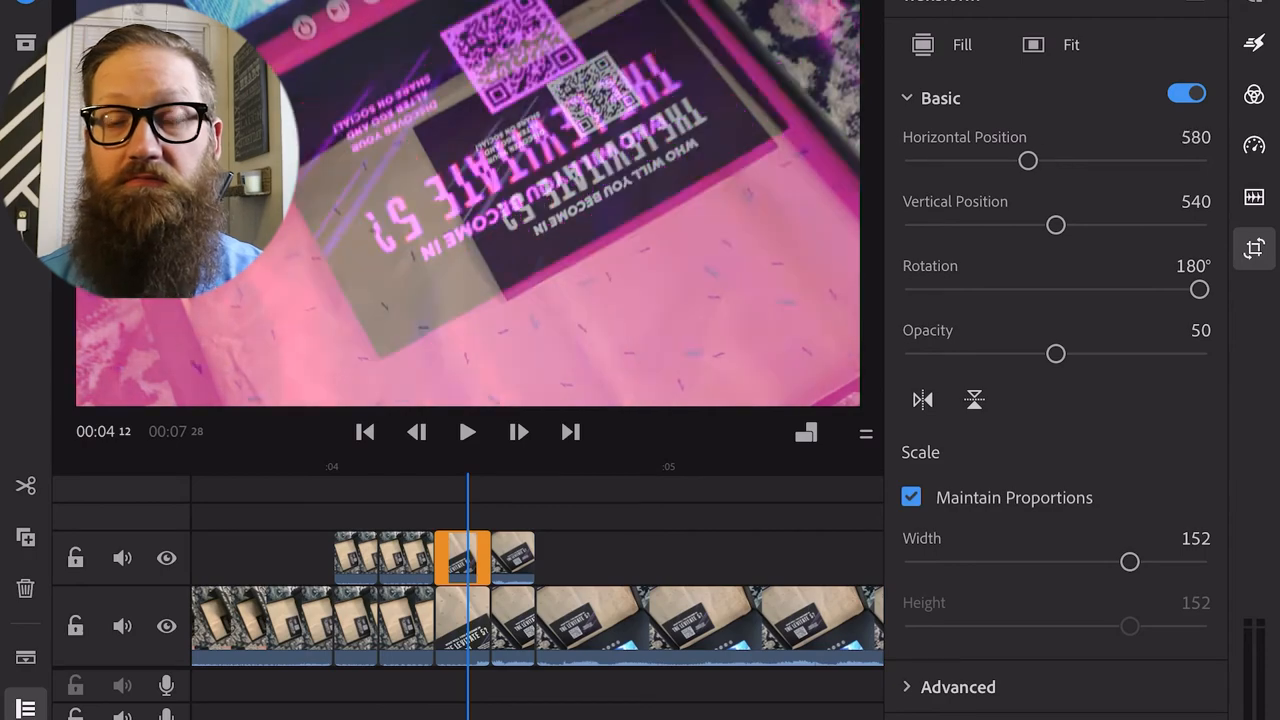
Shift the magenta sliver to horizontal position 580 and preview the glitch
left_click(467, 432)
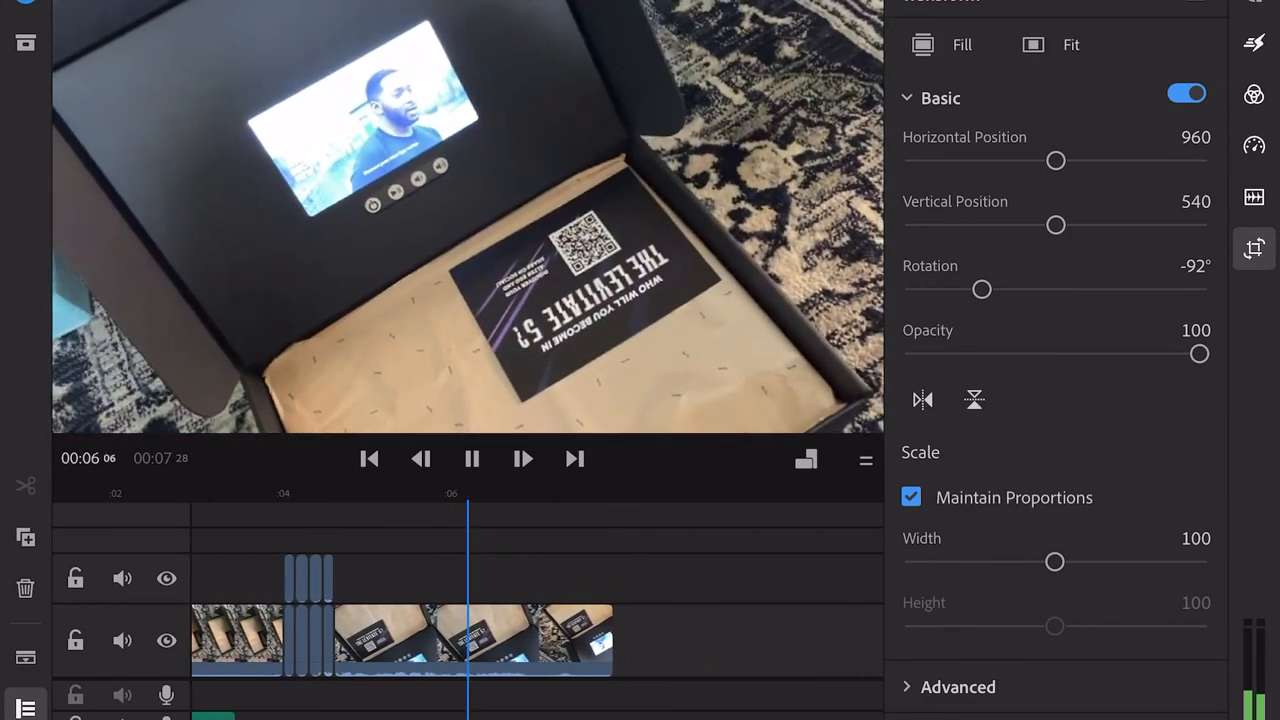